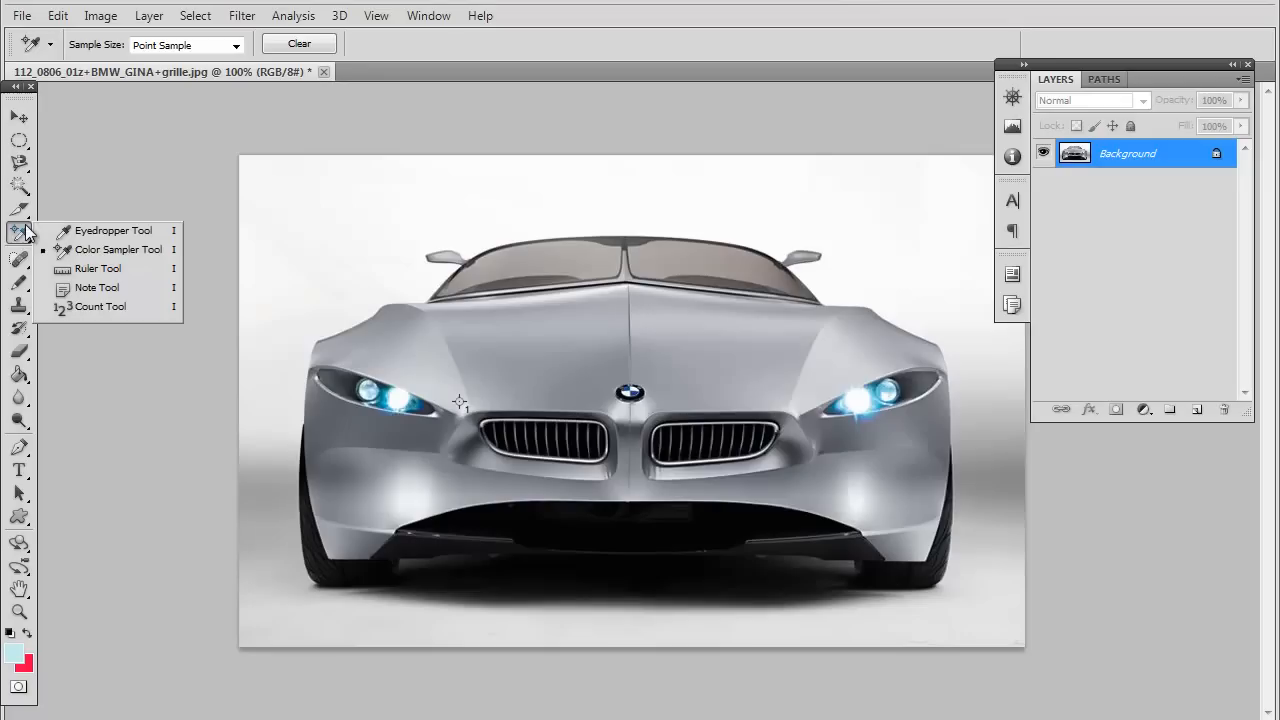
mouse_move(147, 234)
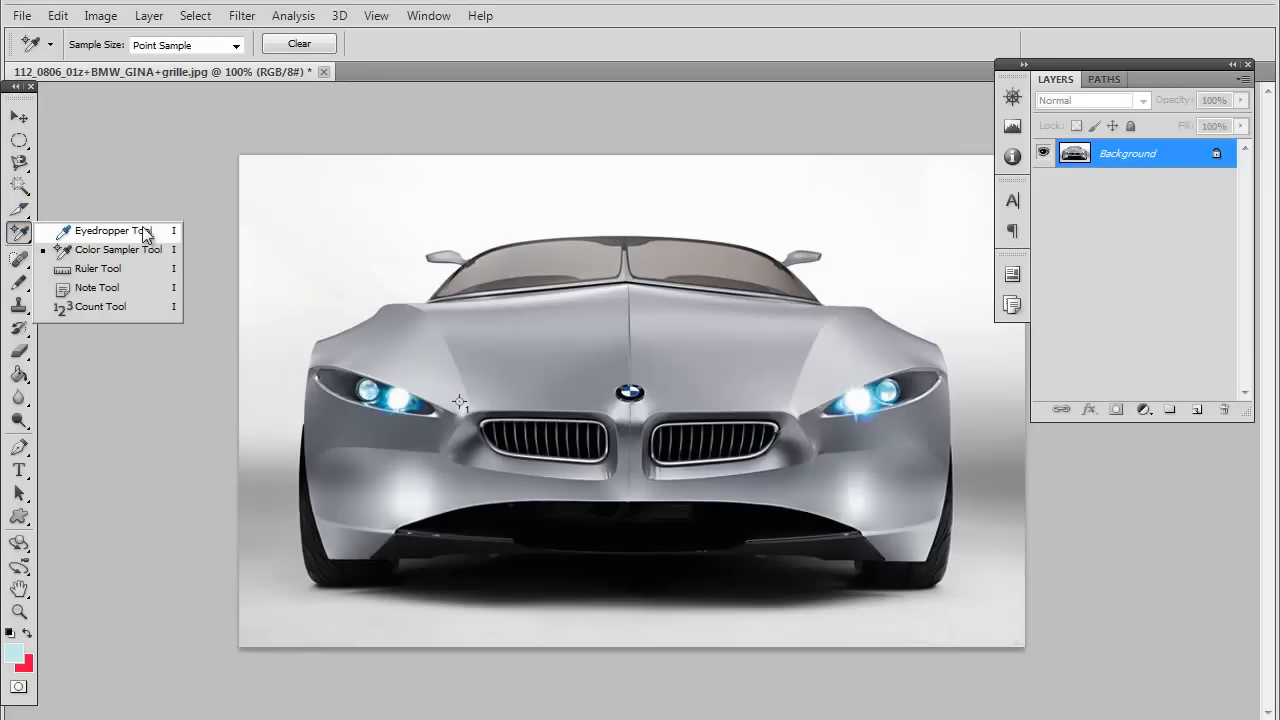
mouse_move(150, 282)
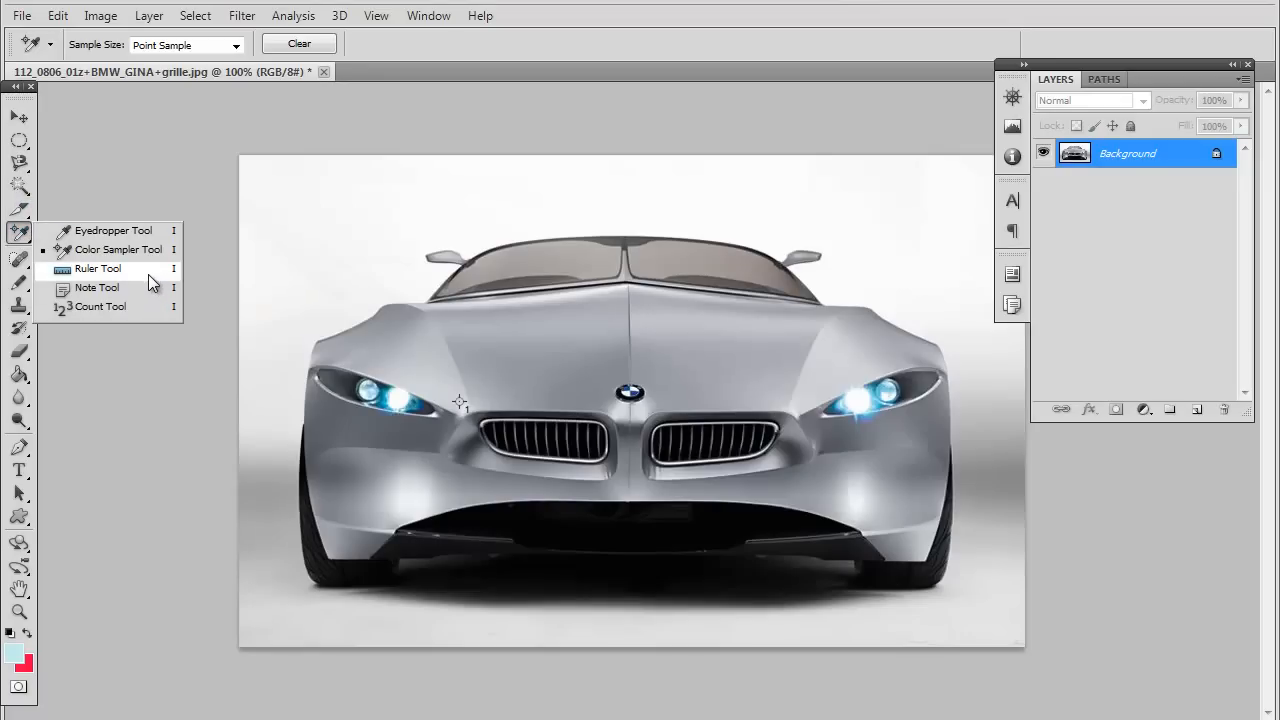
mouse_move(138, 307)
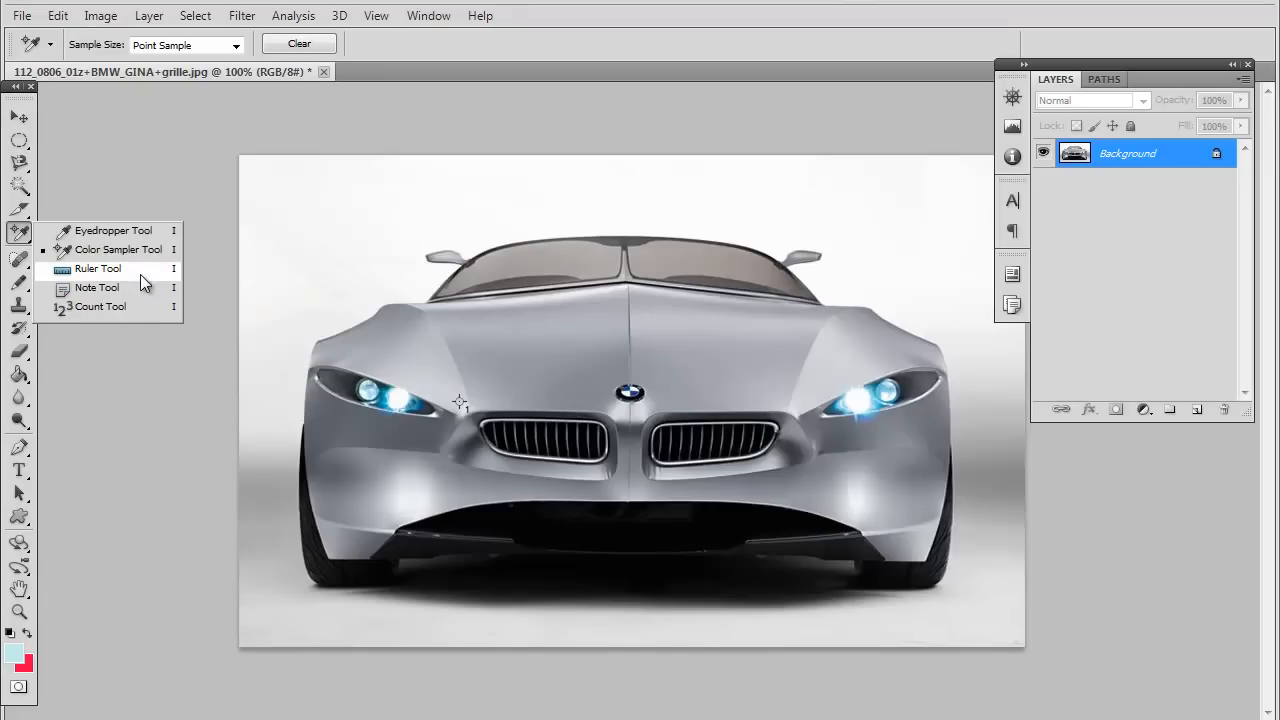
mouse_move(143, 275)
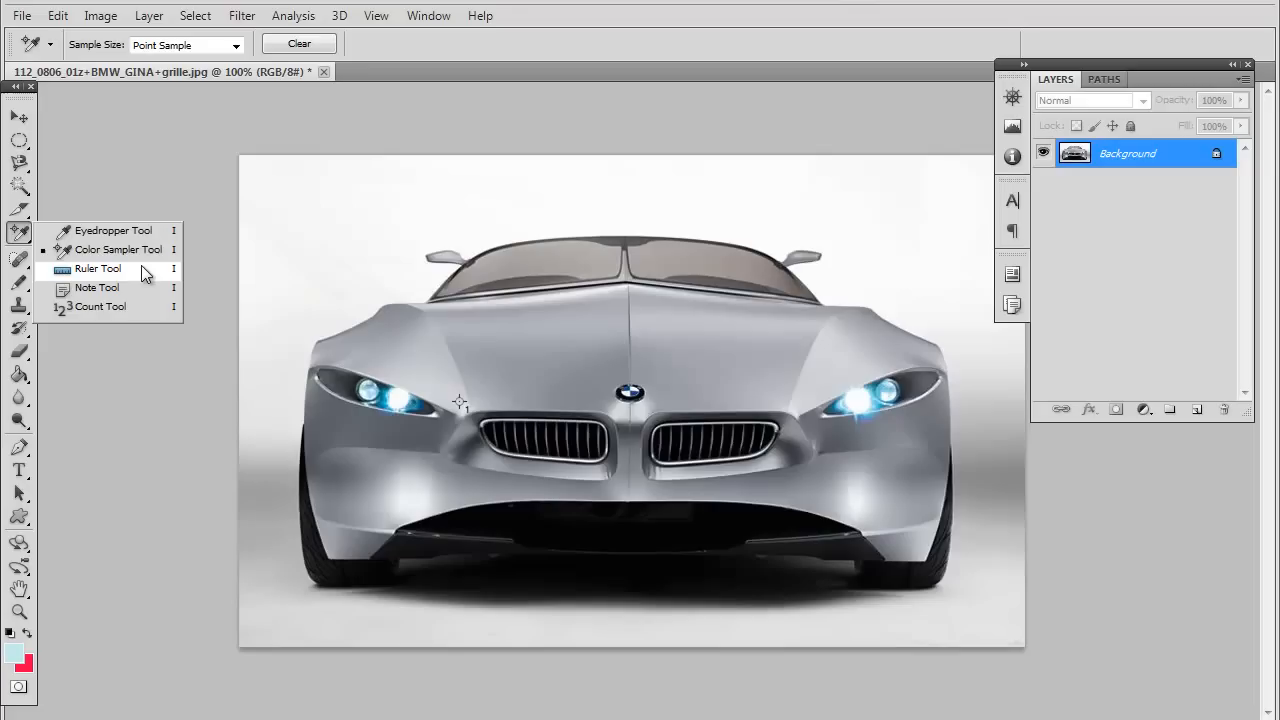
With the Ruler Tool, drag a roughly 253-unit horizontal measurement line above the car's roof
click(97, 270)
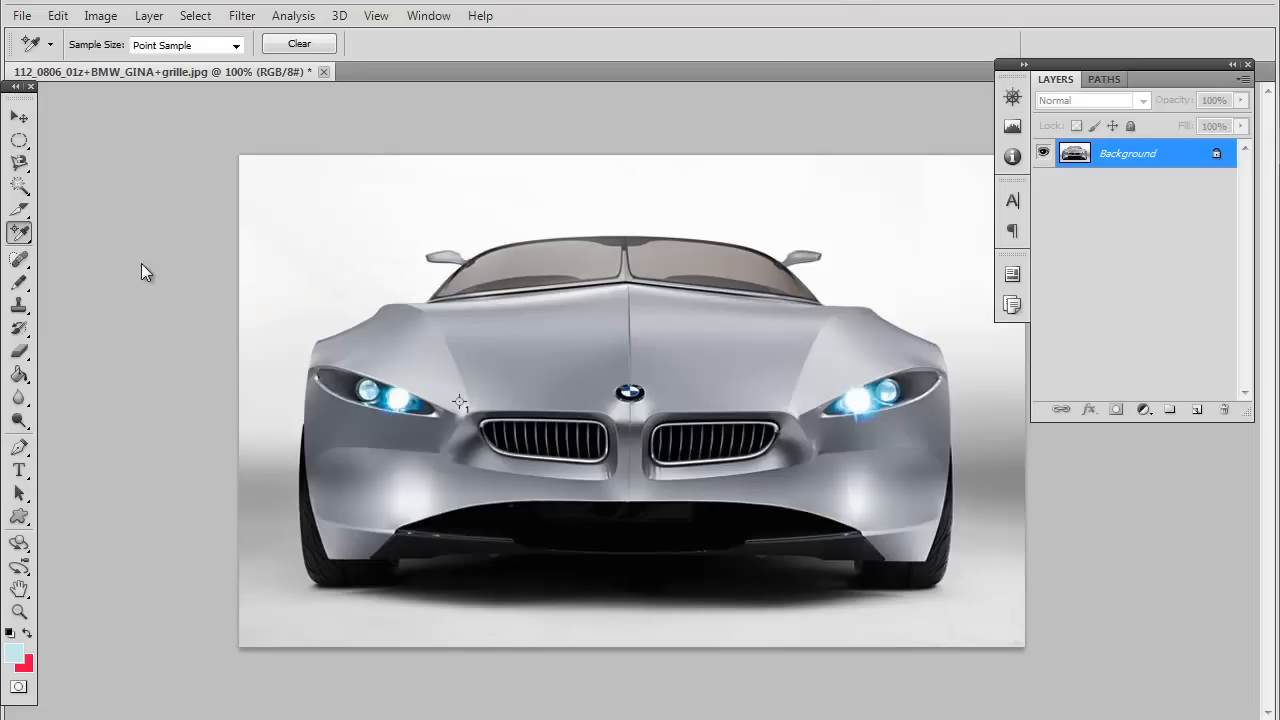
click(16, 232)
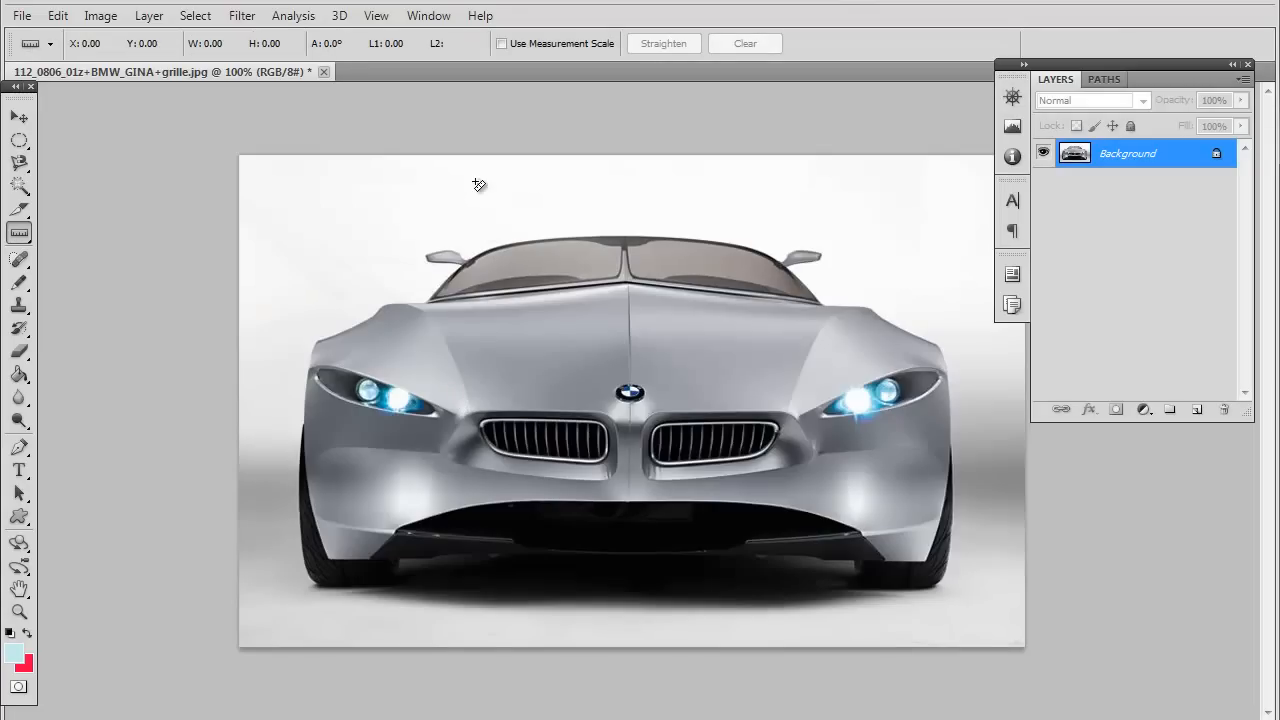
mouse_move(315, 342)
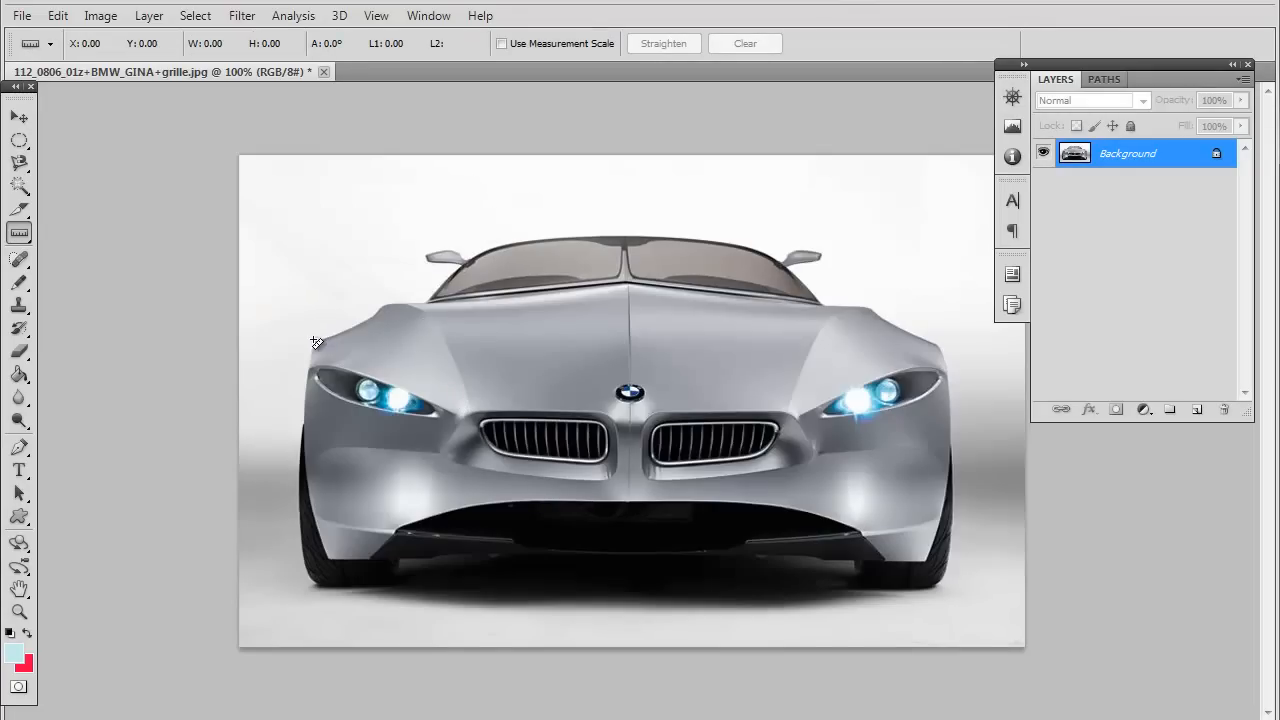
drag(320, 338, 375, 312)
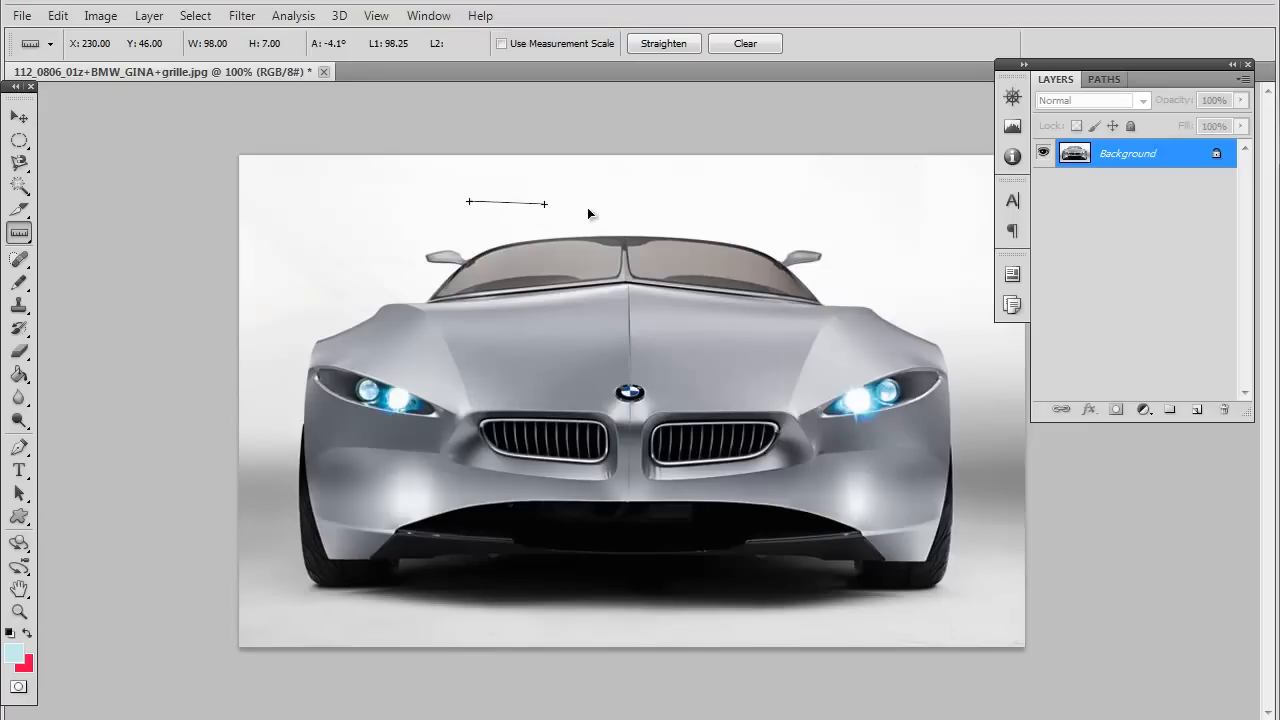
drag(545, 203, 723, 201)
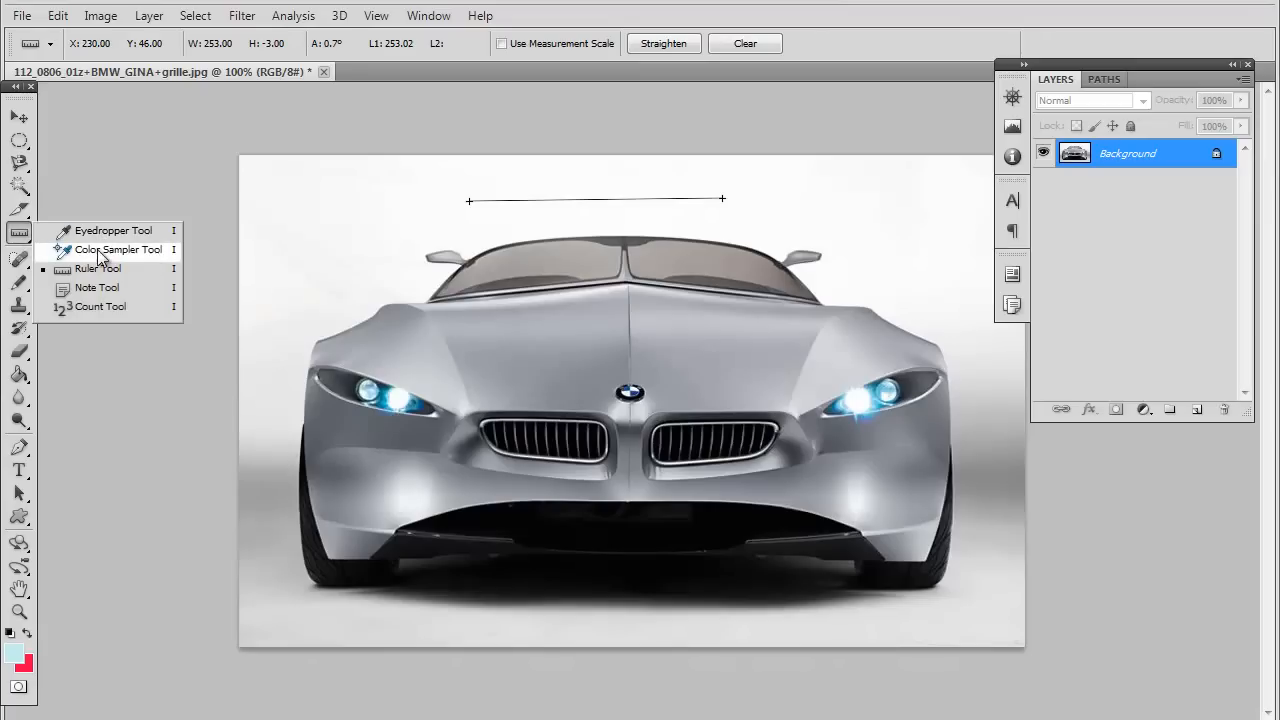
With the Note Tool, attach yellow notes near the top-left and write "This is our note."
click(97, 287)
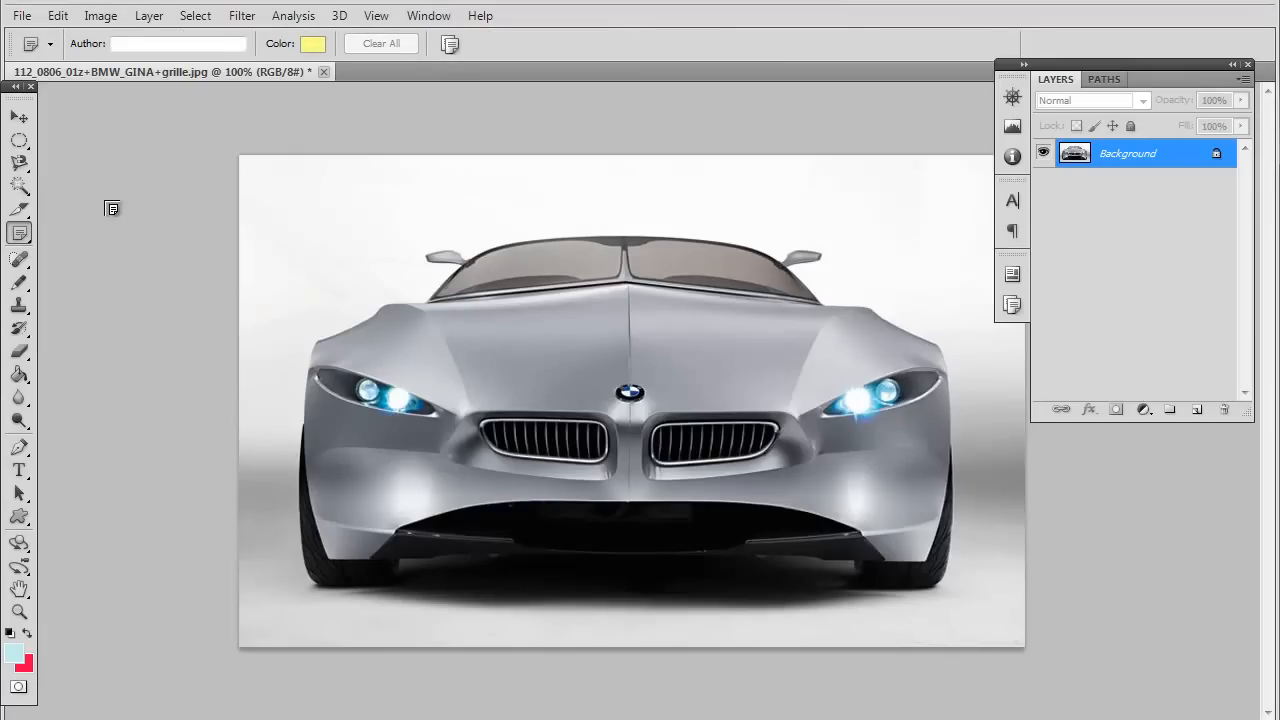
mouse_move(116, 259)
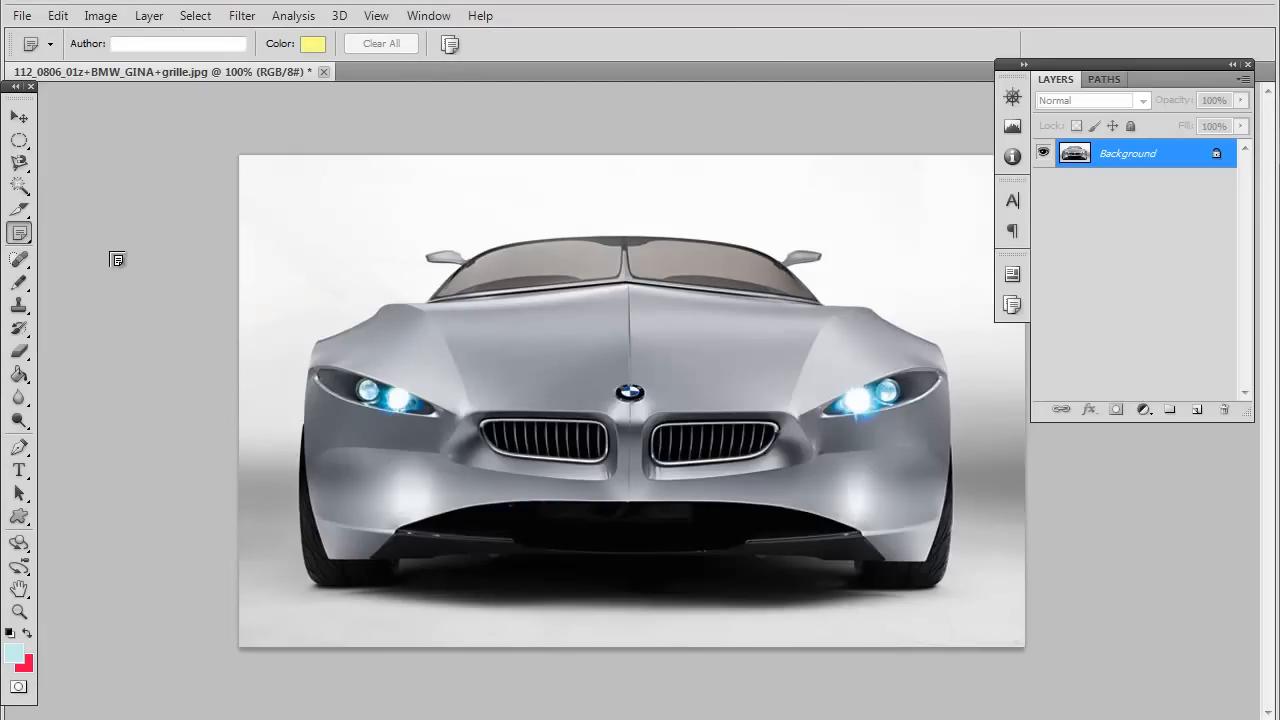
mouse_move(147, 171)
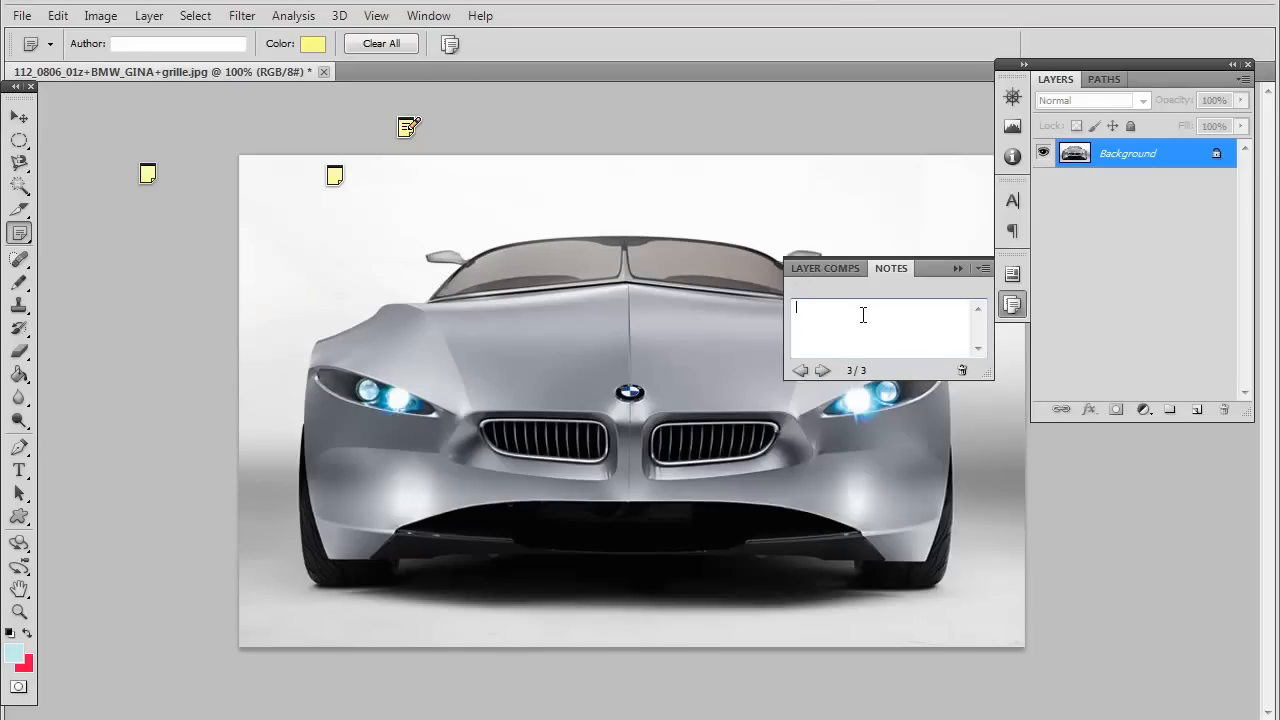
mouse_move(831, 333)
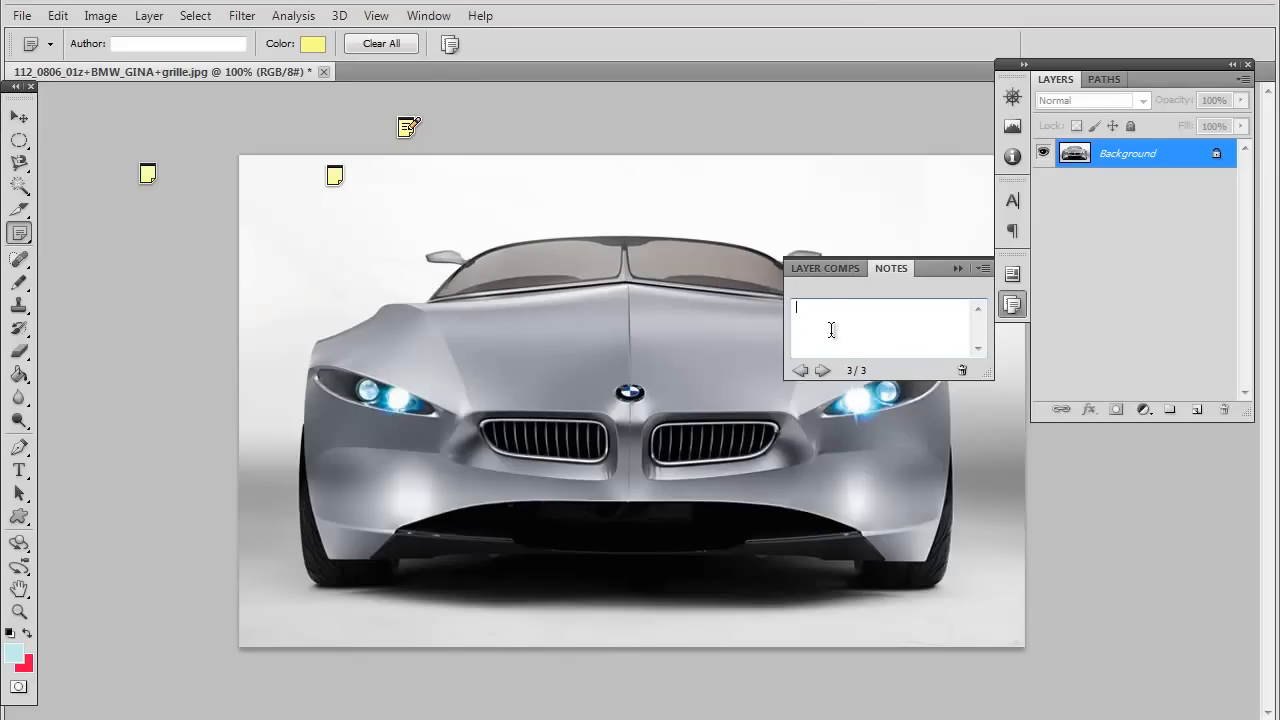
text(This is our n)
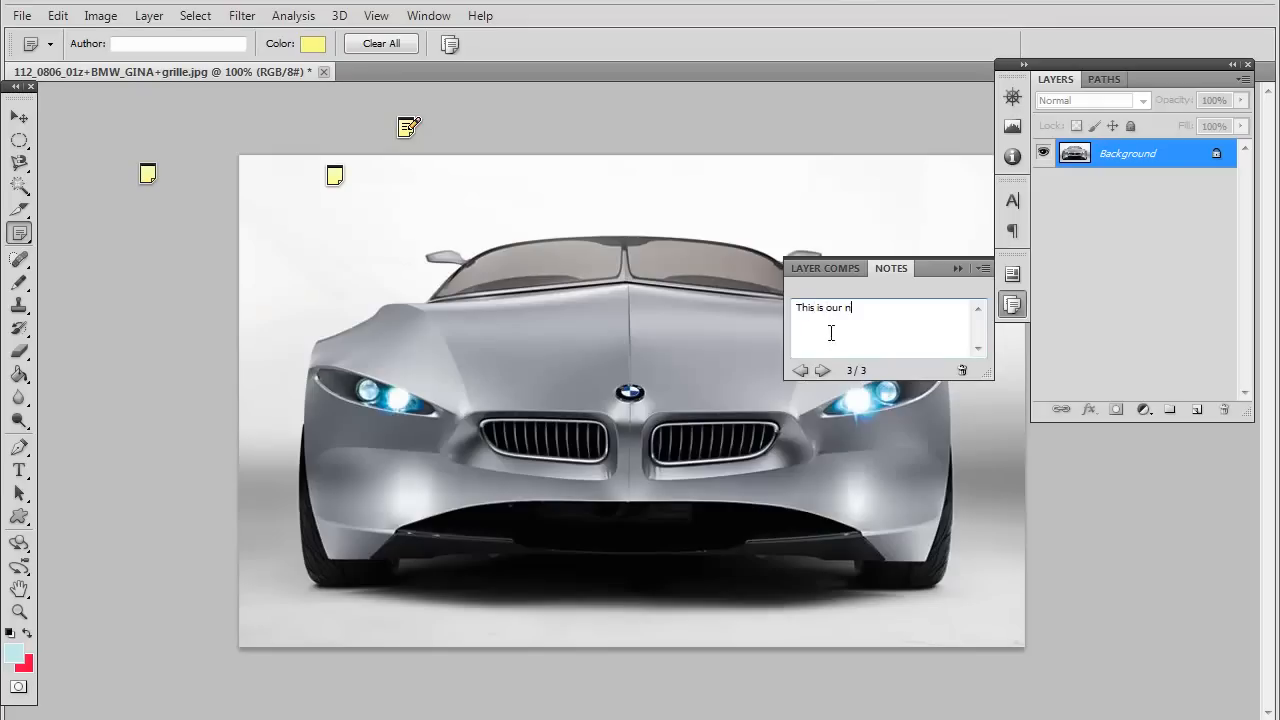
text(ote.)
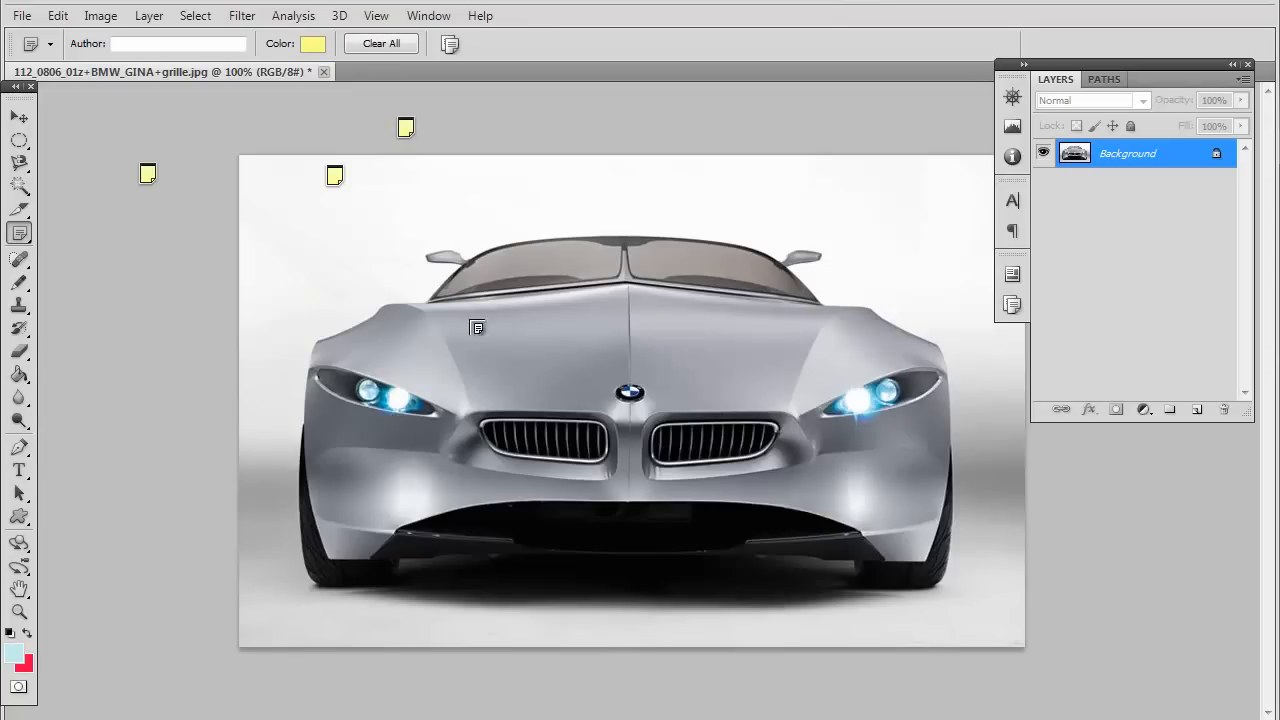
Switch to the Count Tool and place count marker 1 on the car's hood
click(17, 236)
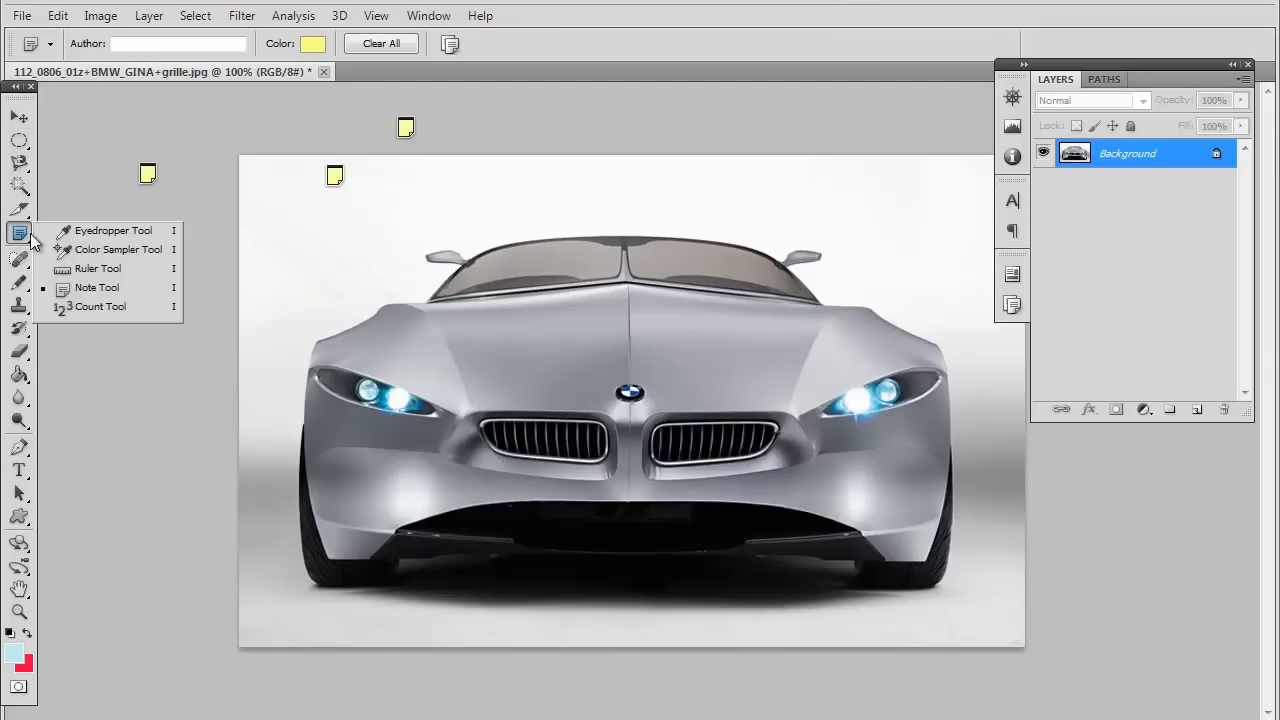
mouse_move(100, 307)
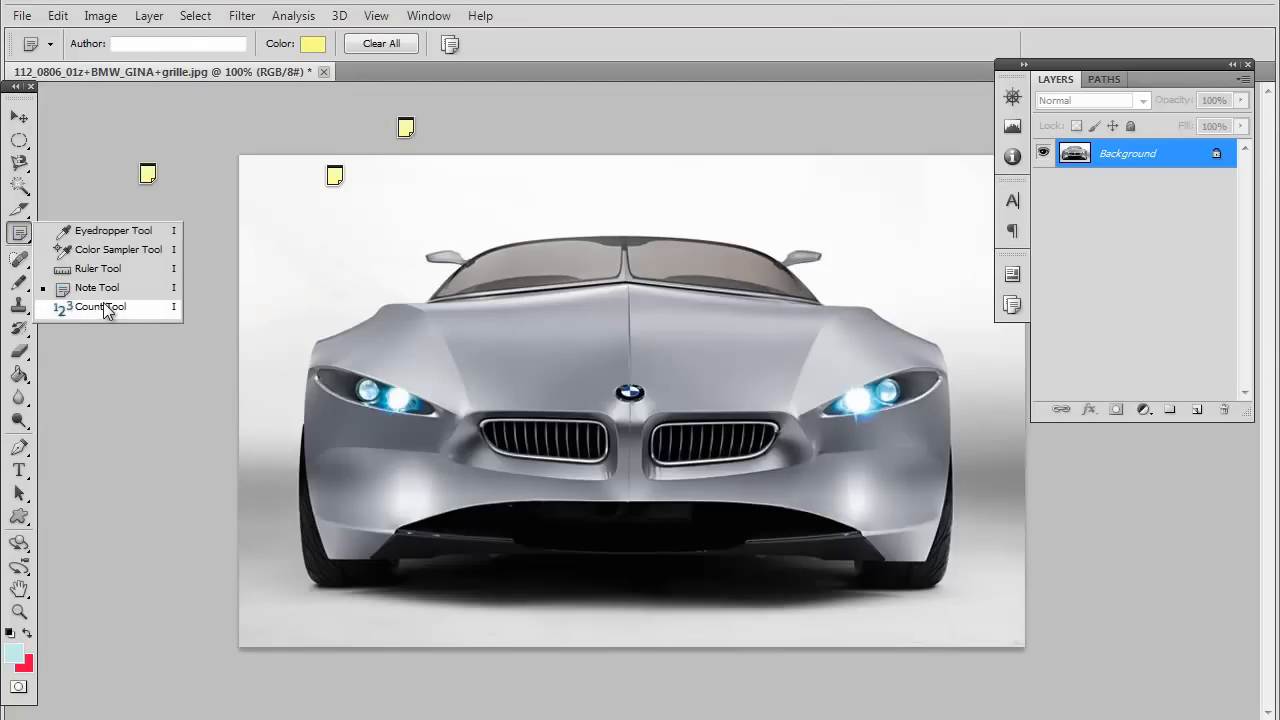
click(99, 306)
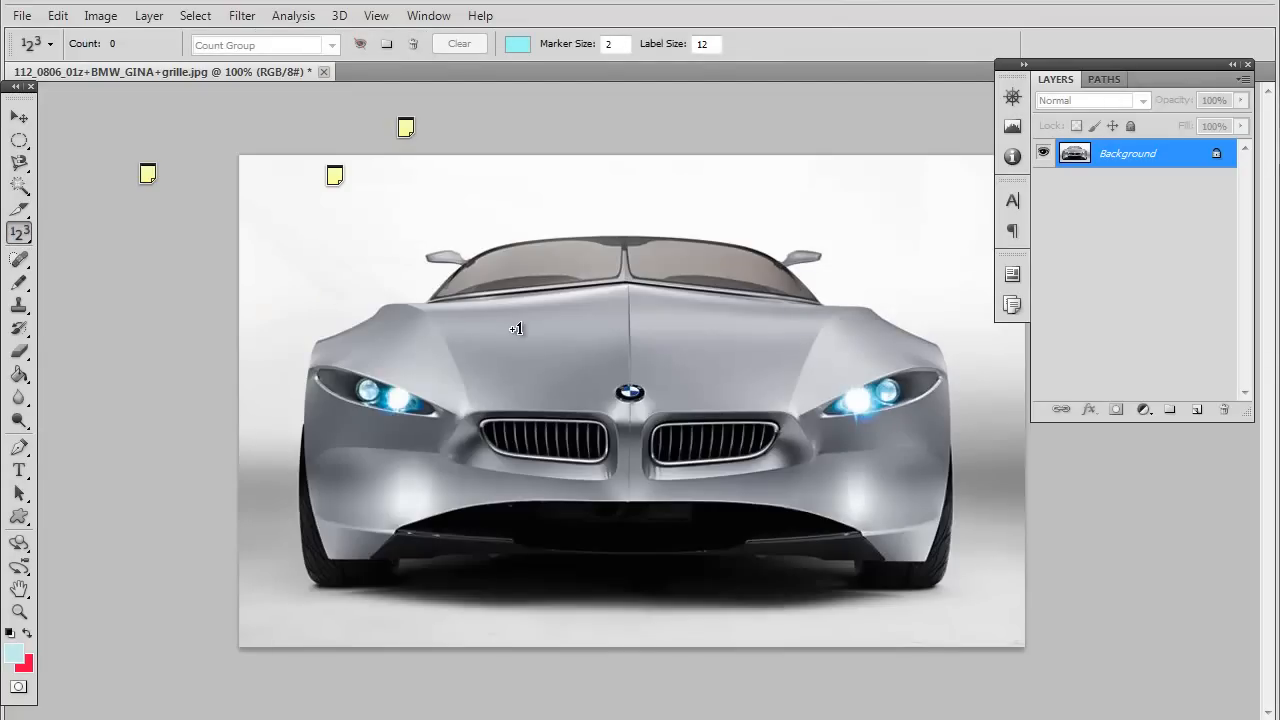
mouse_move(773, 514)
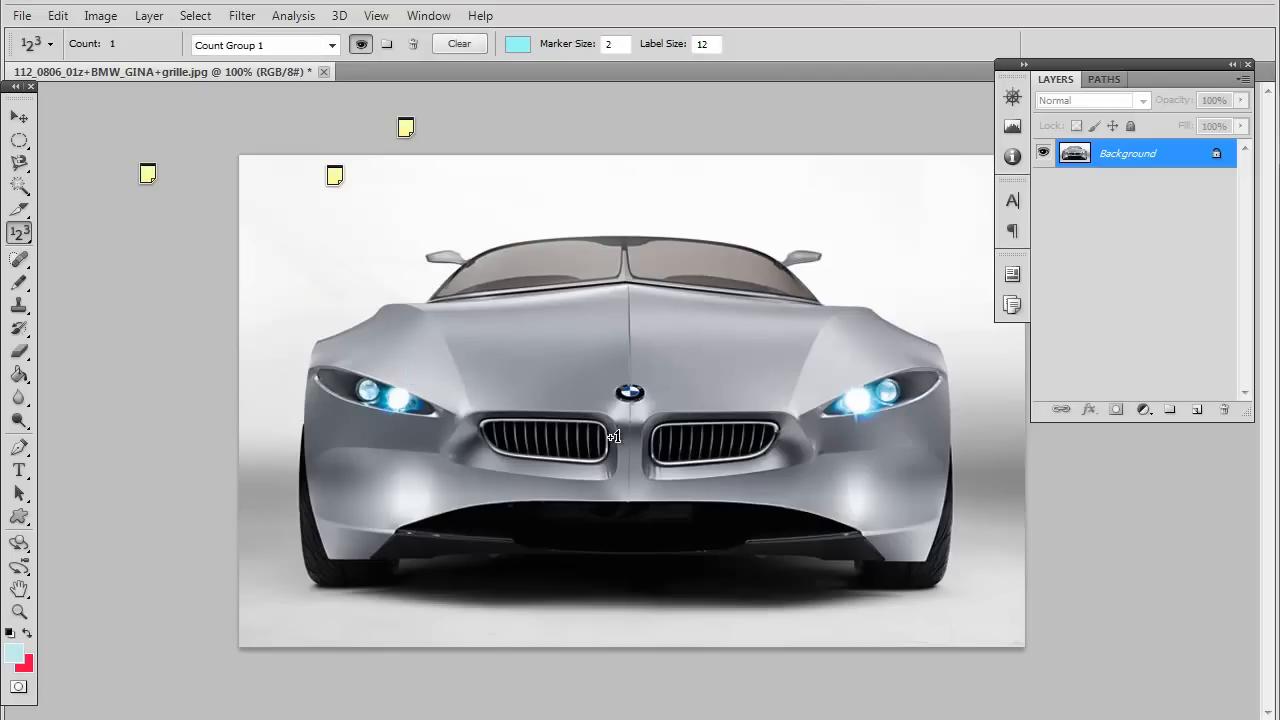
mouse_move(932, 527)
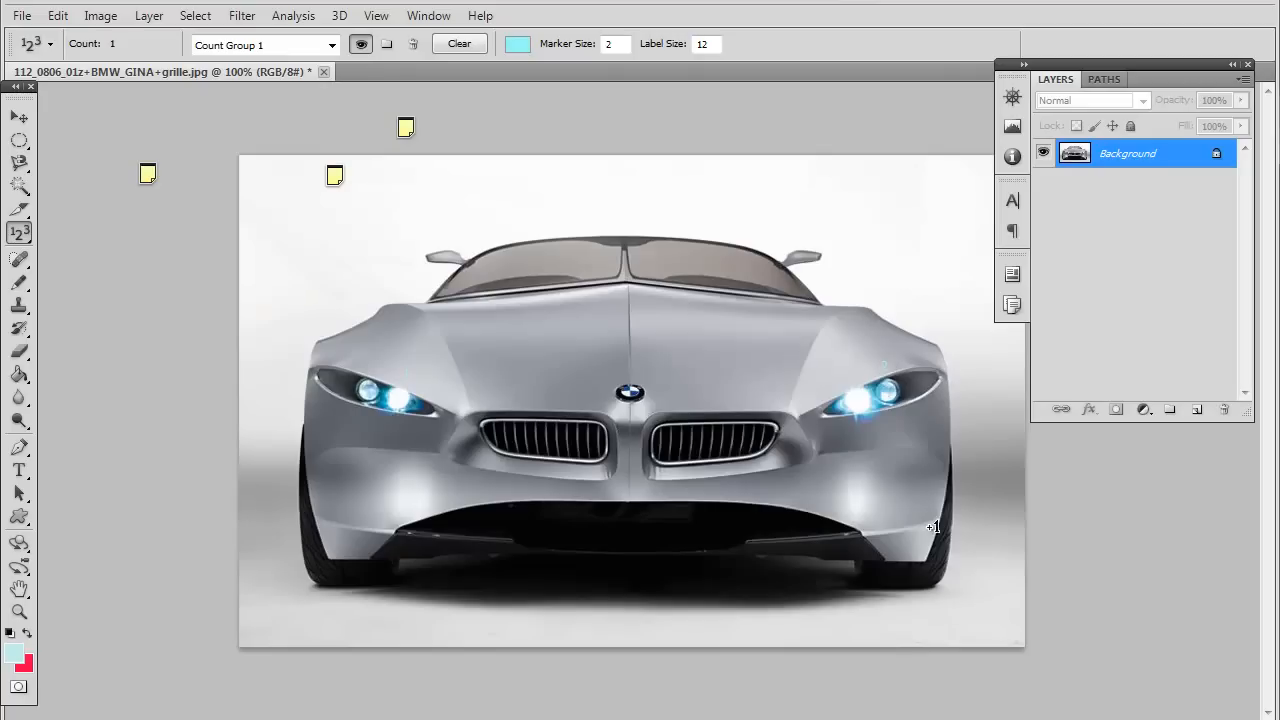